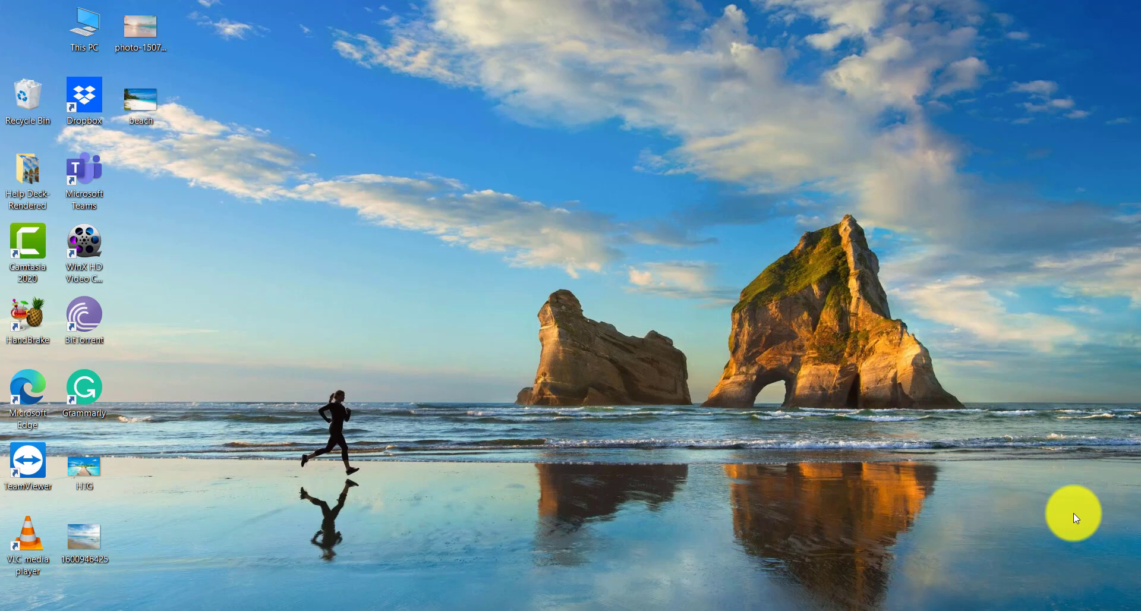
pyautogui.moveTo(377, 607)
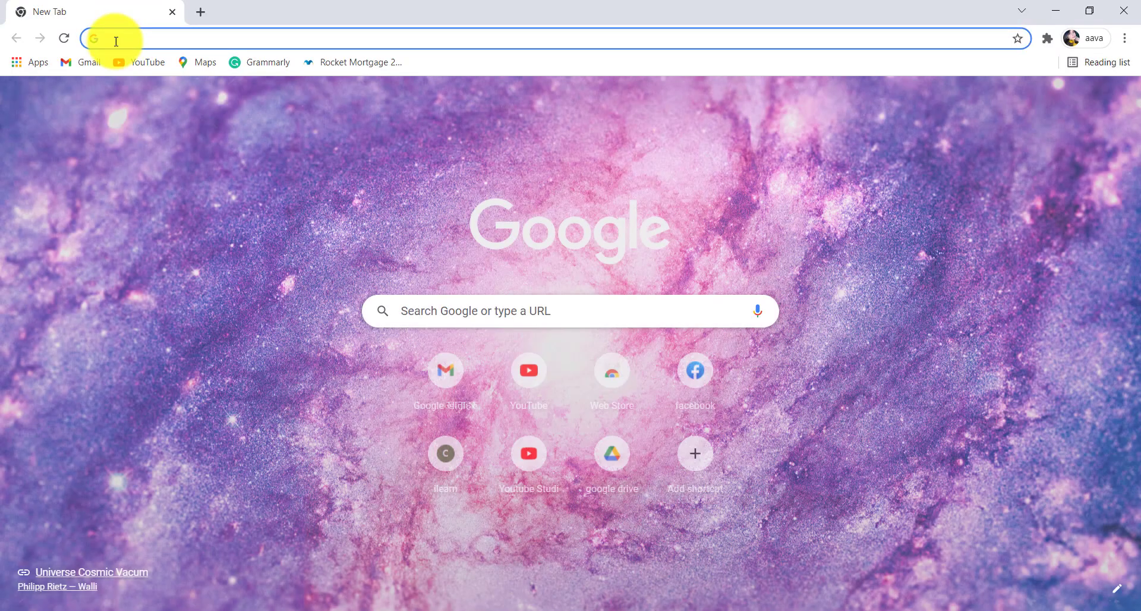
pyautogui.write('www.bmo.com')
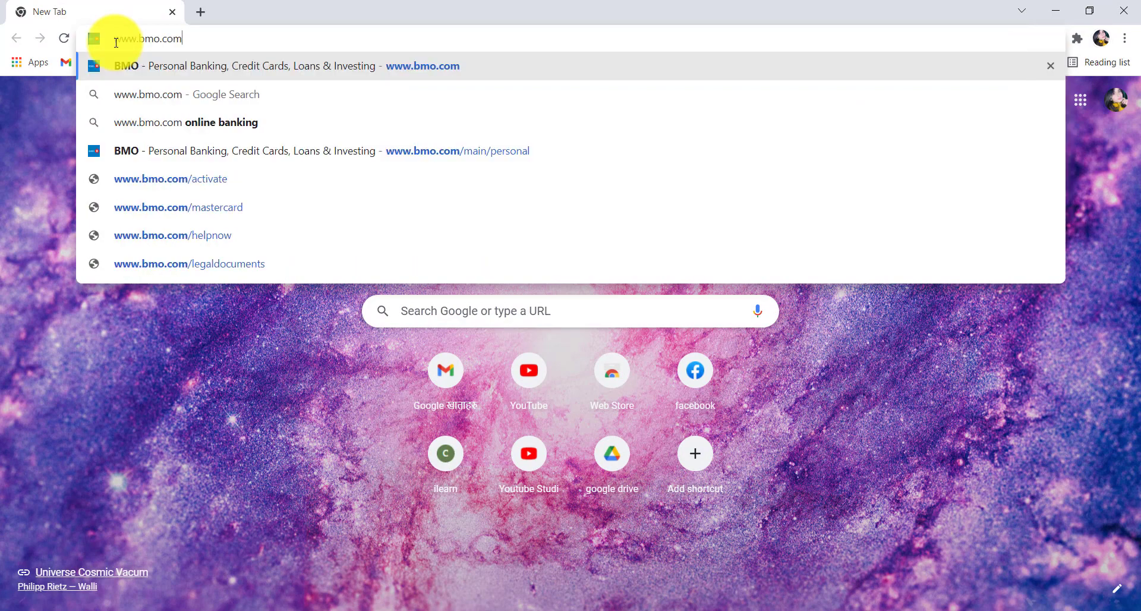
pyautogui.moveTo(524, 99)
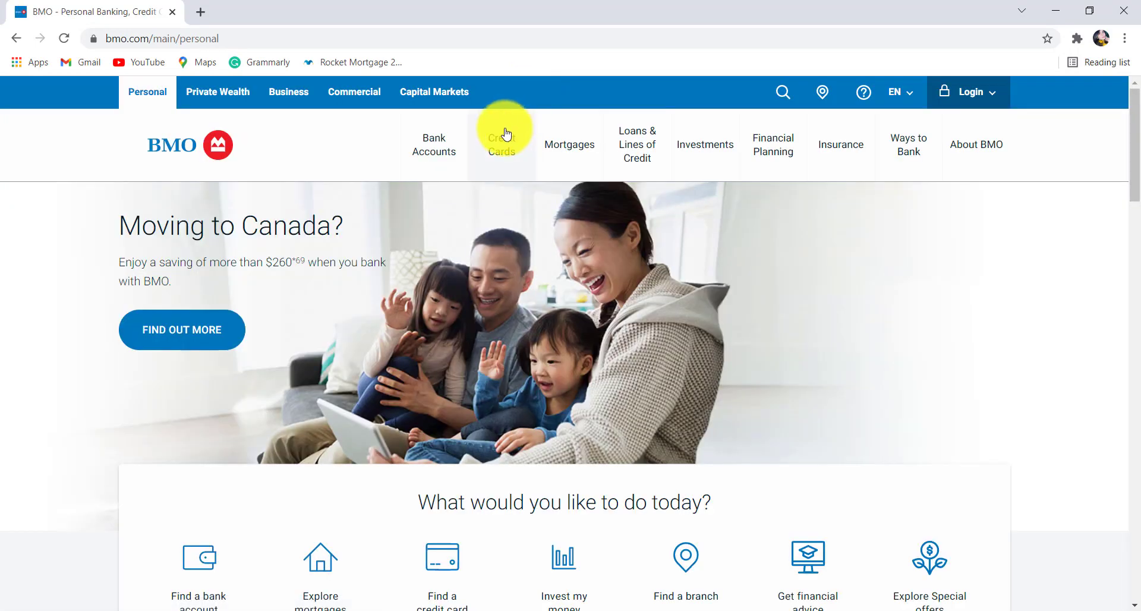
pyautogui.moveTo(1080, 116)
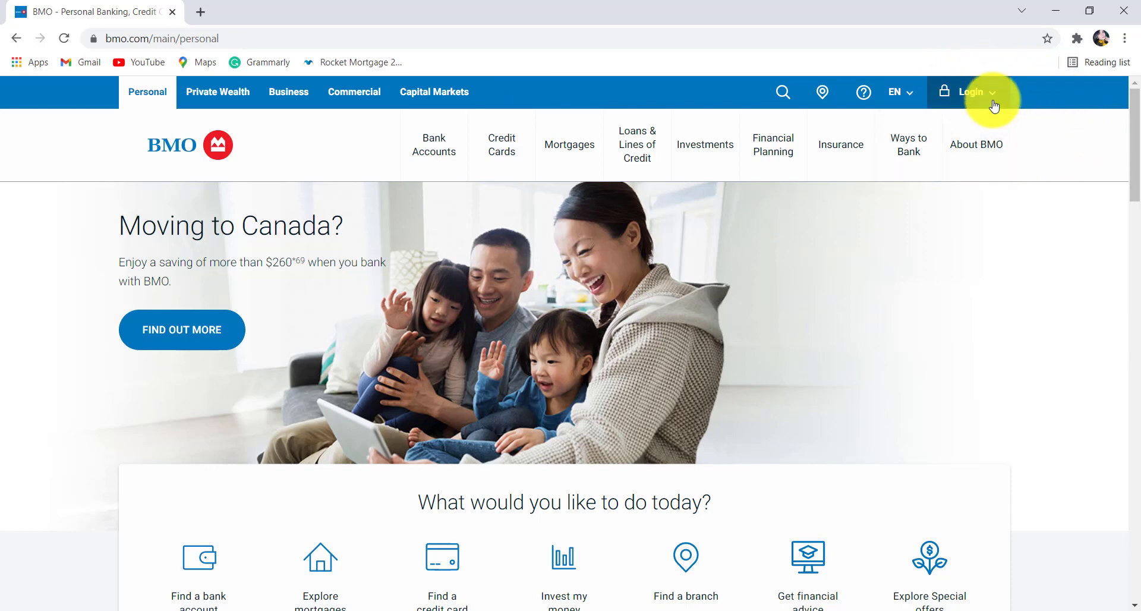
pyautogui.moveTo(971, 93)
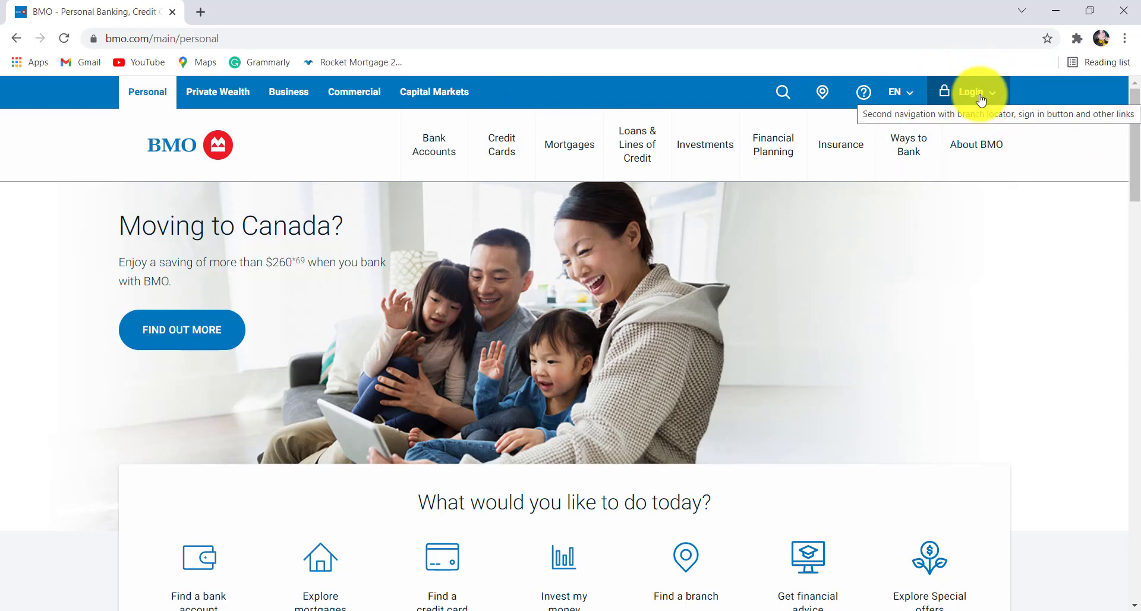
# Step: From the Login menu reach Online banking sign-in and request a forgotten-password reset
pyautogui.click(972, 93)
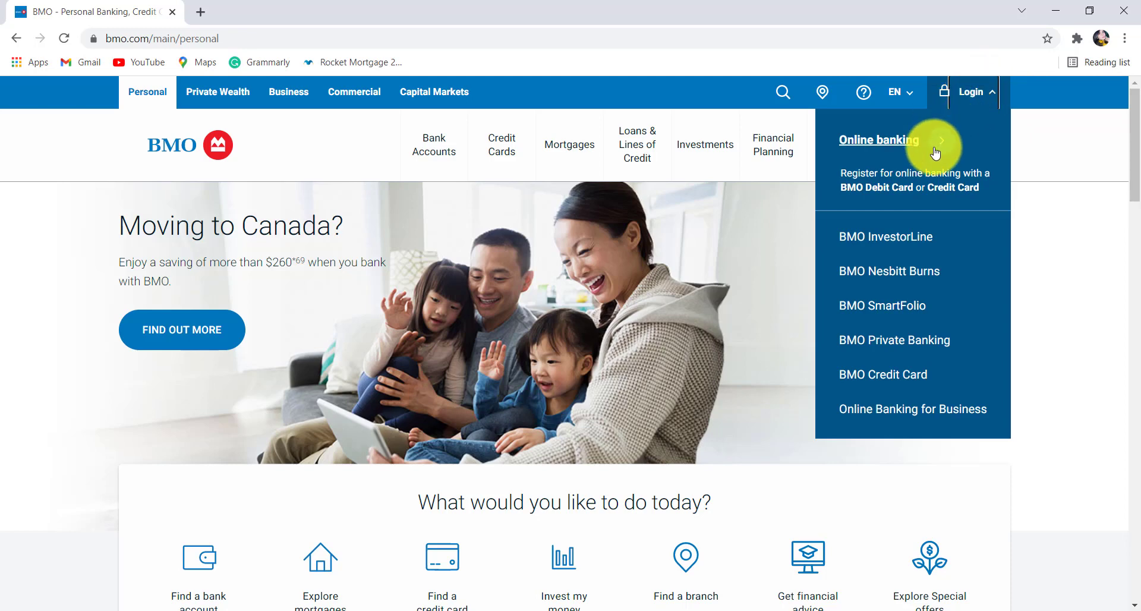
pyautogui.click(879, 139)
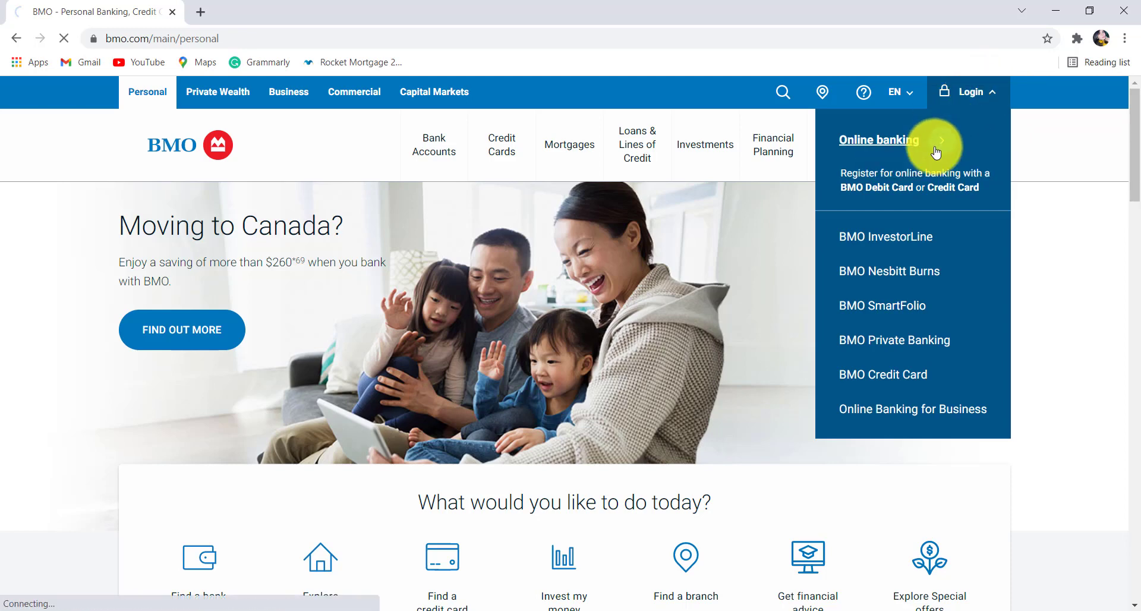
pyautogui.click(879, 139)
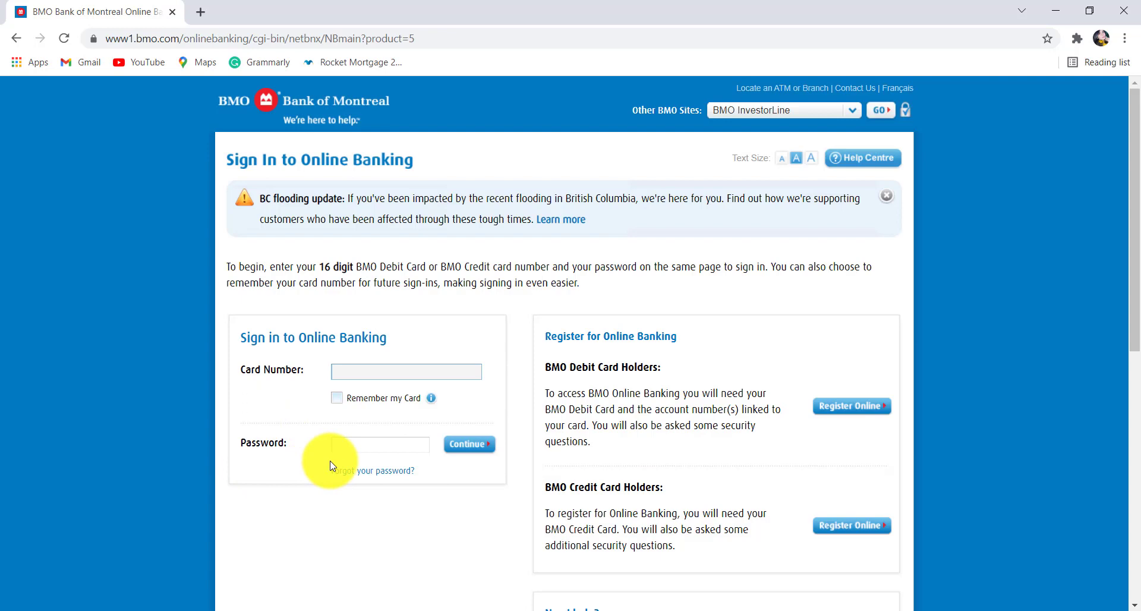
pyautogui.moveTo(355, 475)
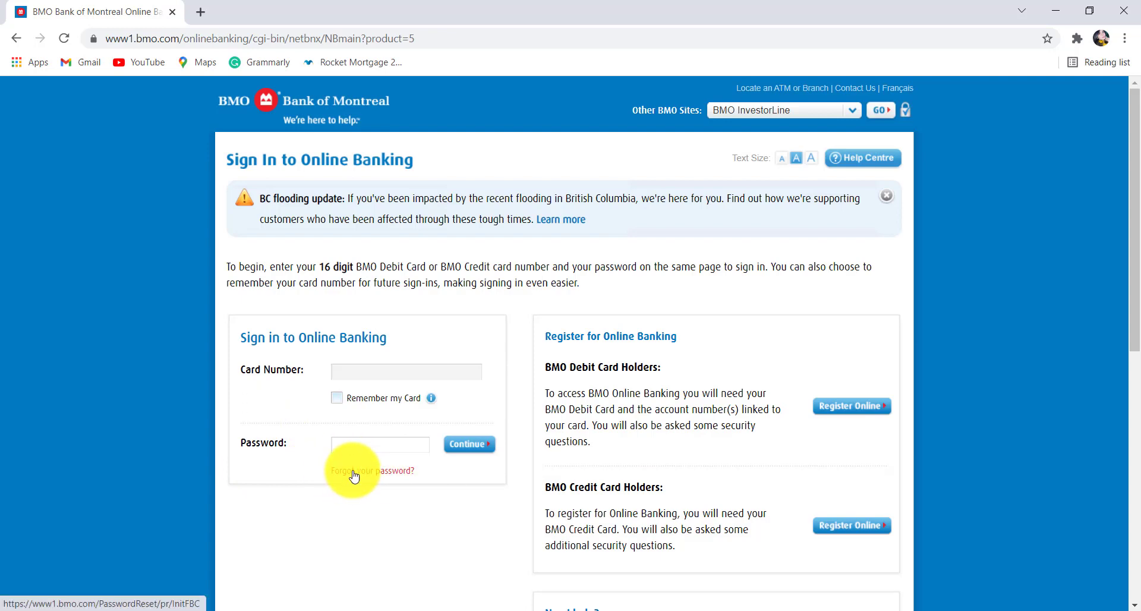
pyautogui.click(371, 469)
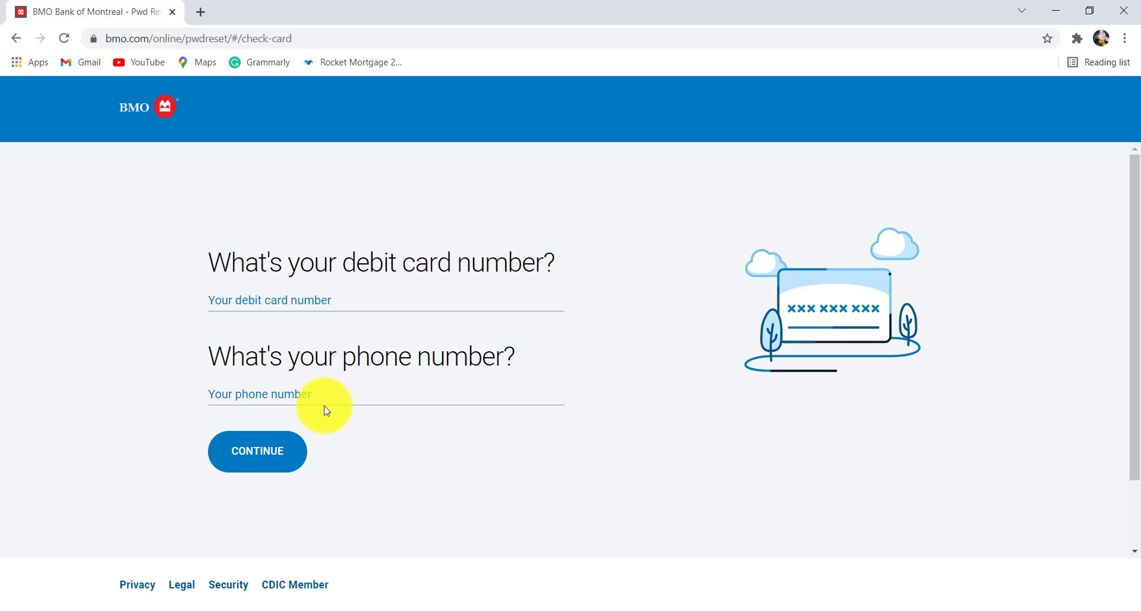
pyautogui.moveTo(335, 425)
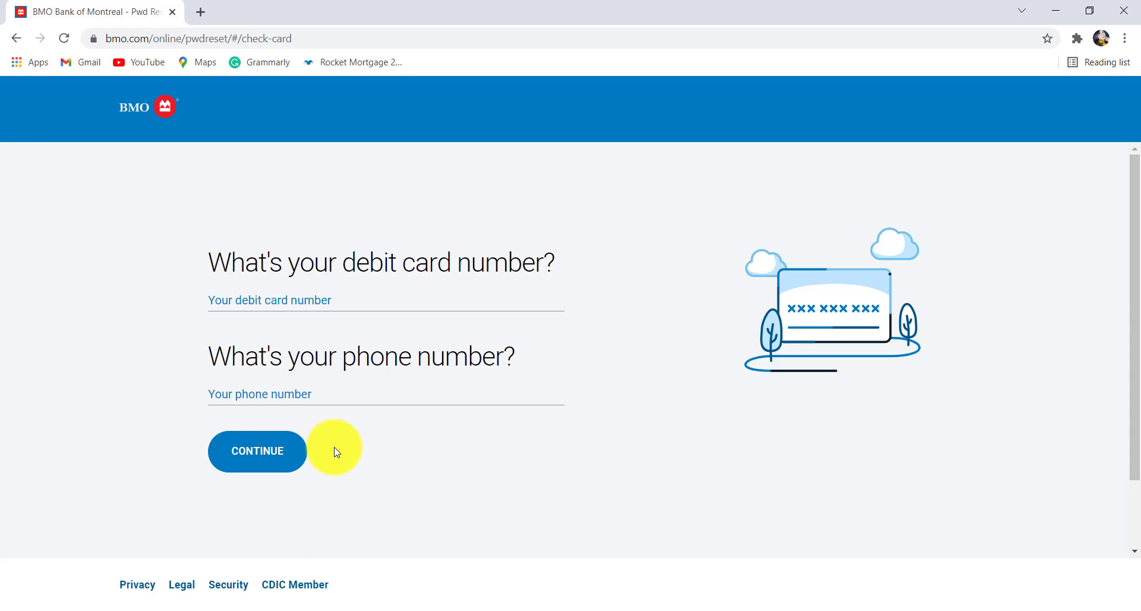
pyautogui.moveTo(352, 460)
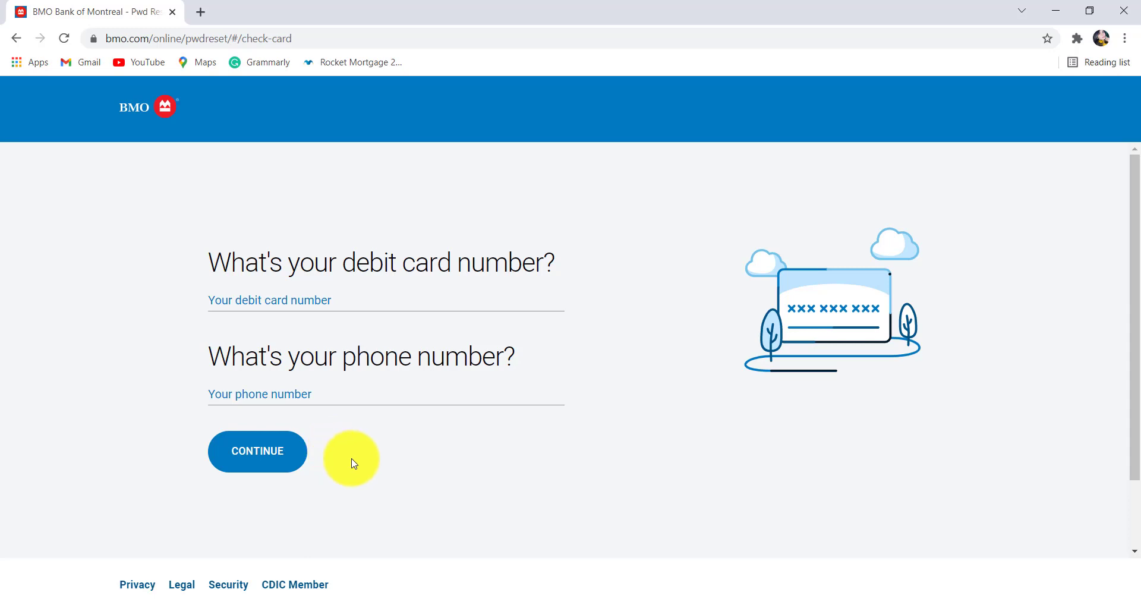